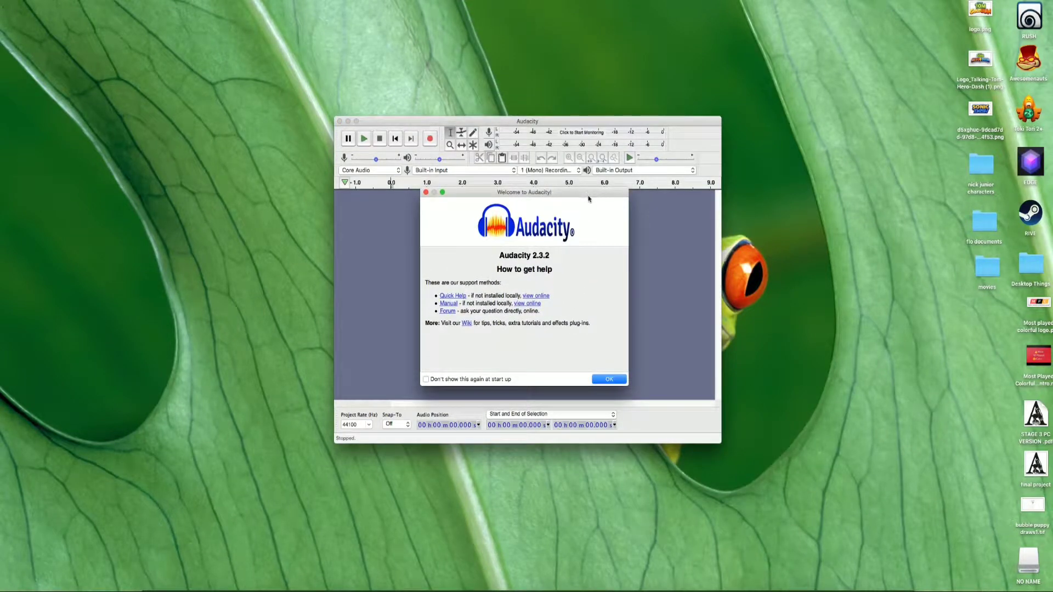
mouse_move(651, 214)
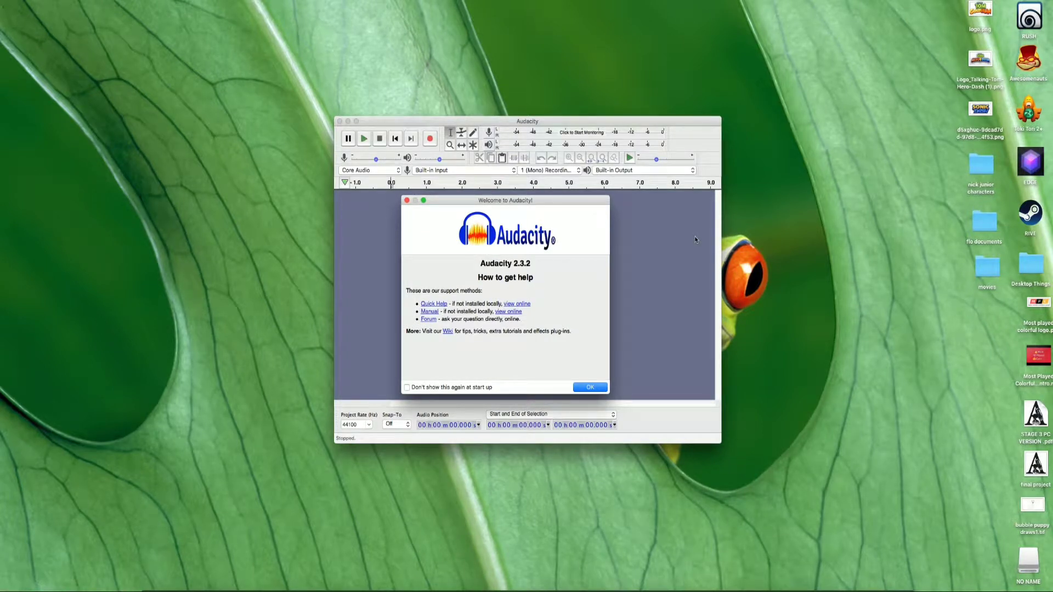
mouse_move(631, 294)
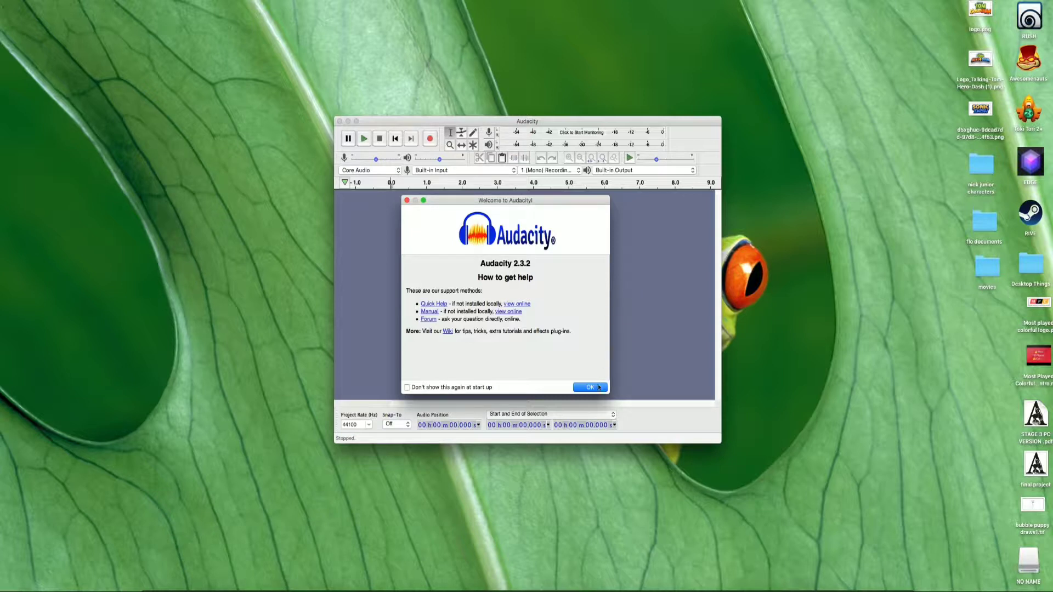
- Dismiss the Welcome to Audacity help screen
left_click(591, 387)
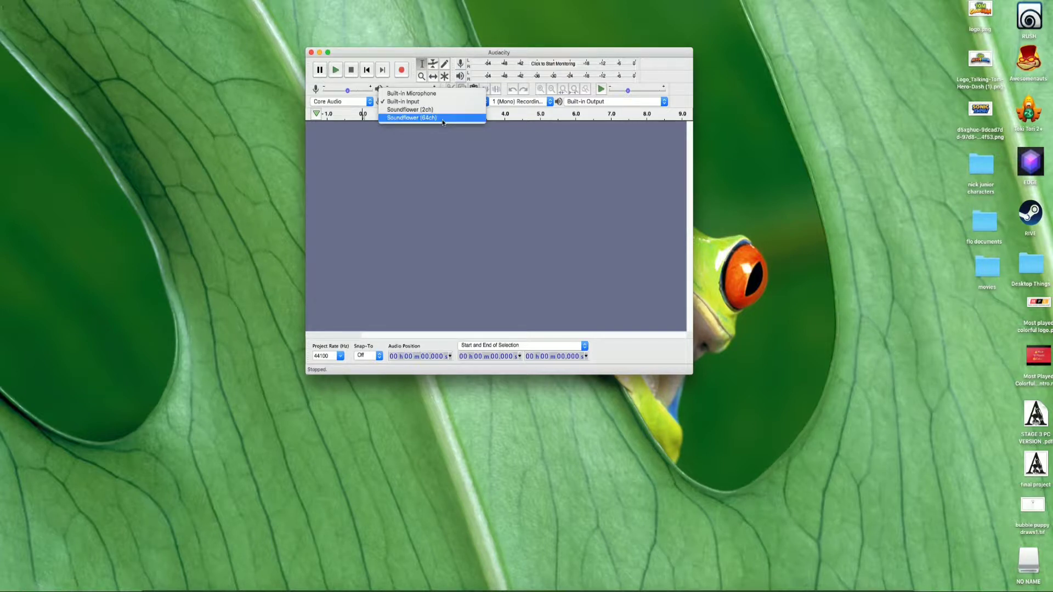
- Select Soundflower (64ch) as the recording device, recheck the list, and move the window upper left
left_click(411, 118)
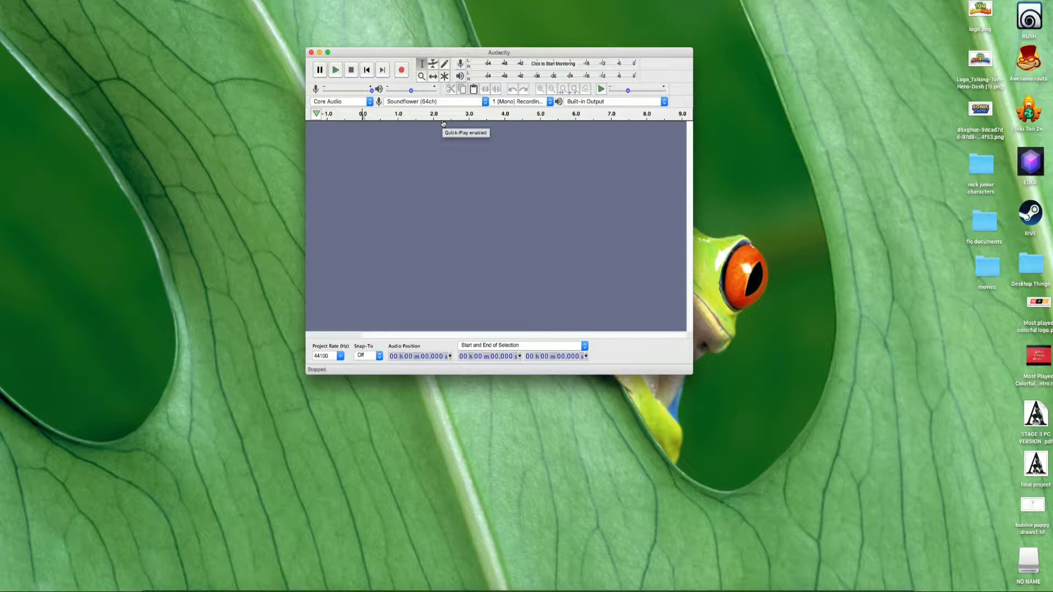
left_click(434, 101)
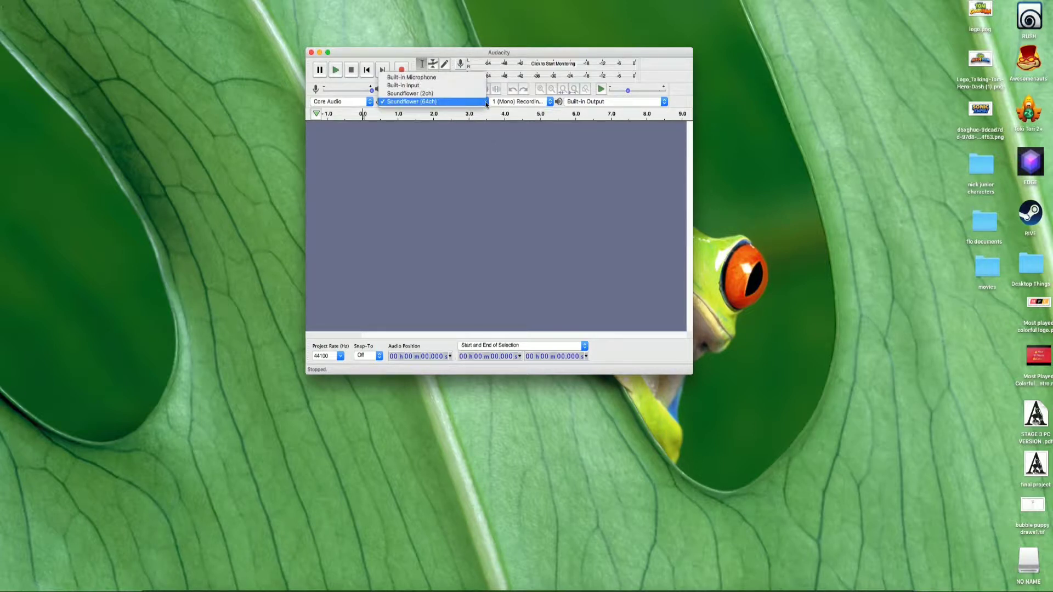
mouse_move(442, 93)
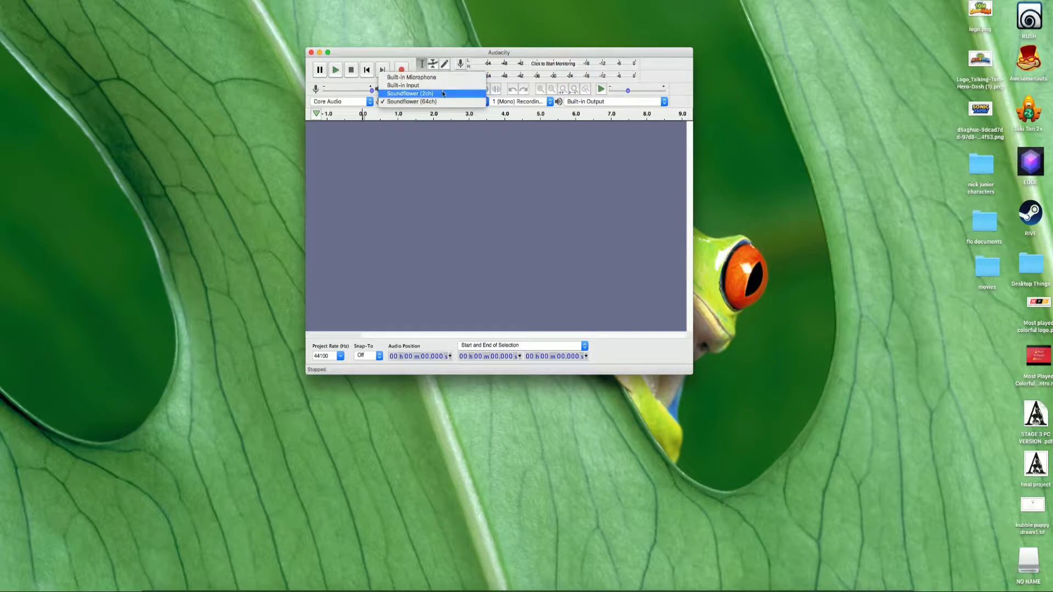
left_click(410, 101)
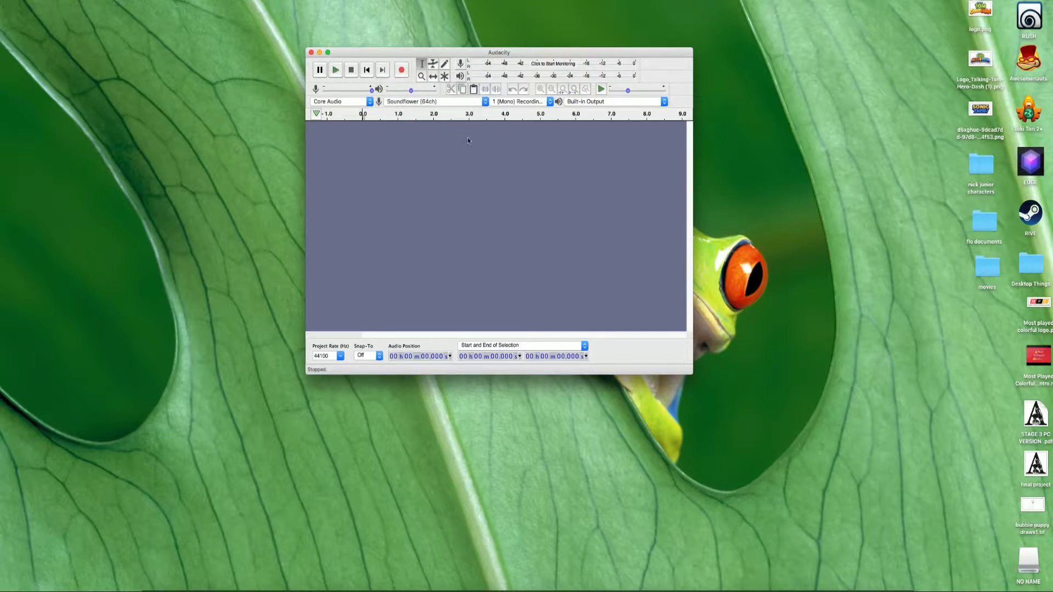
left_click_drag(499, 52, 351, 68)
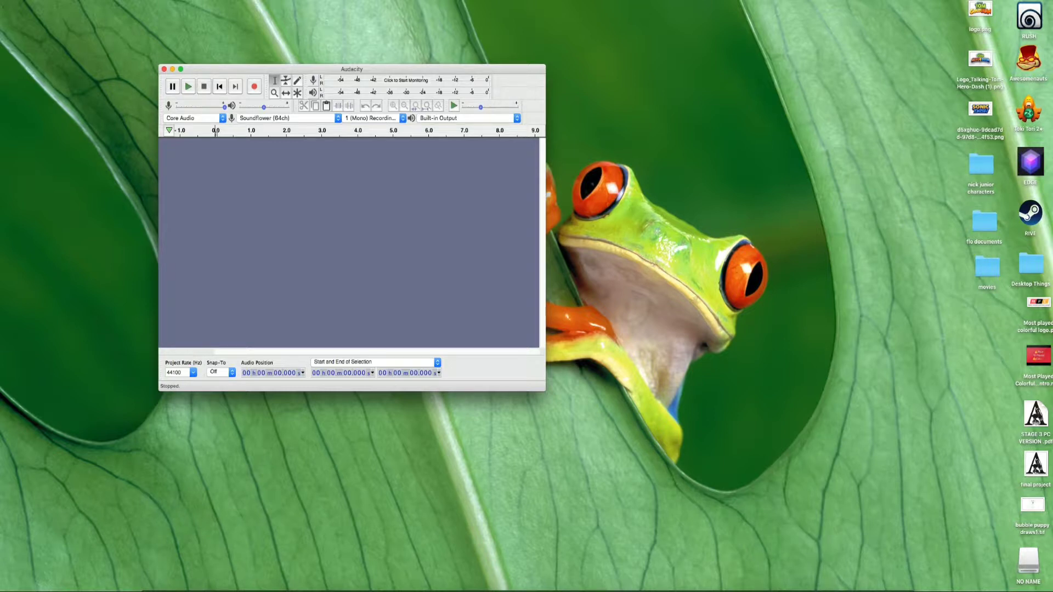
mouse_move(928, 42)
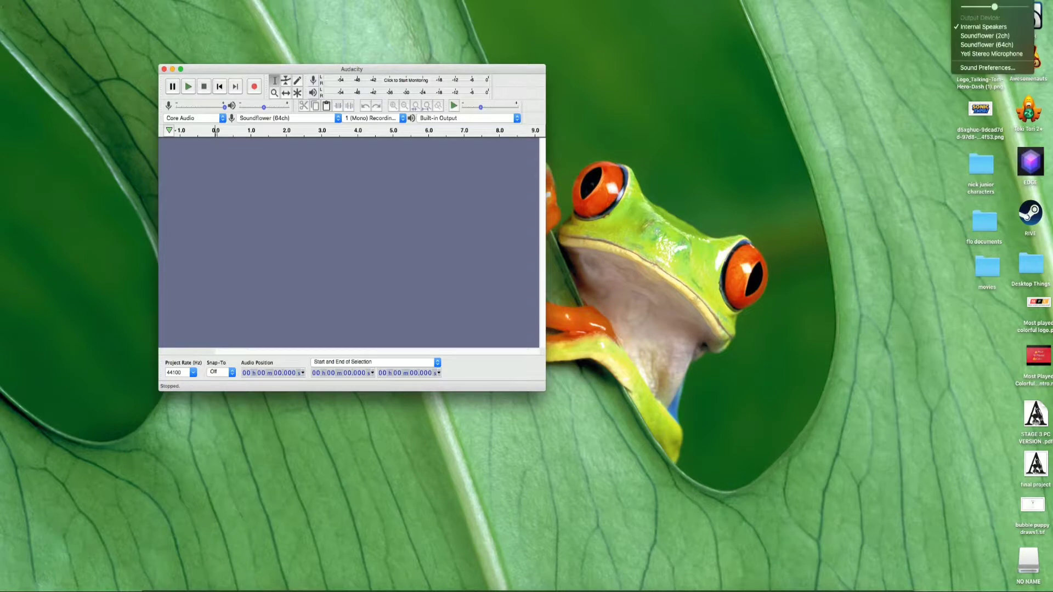
mouse_move(990, 53)
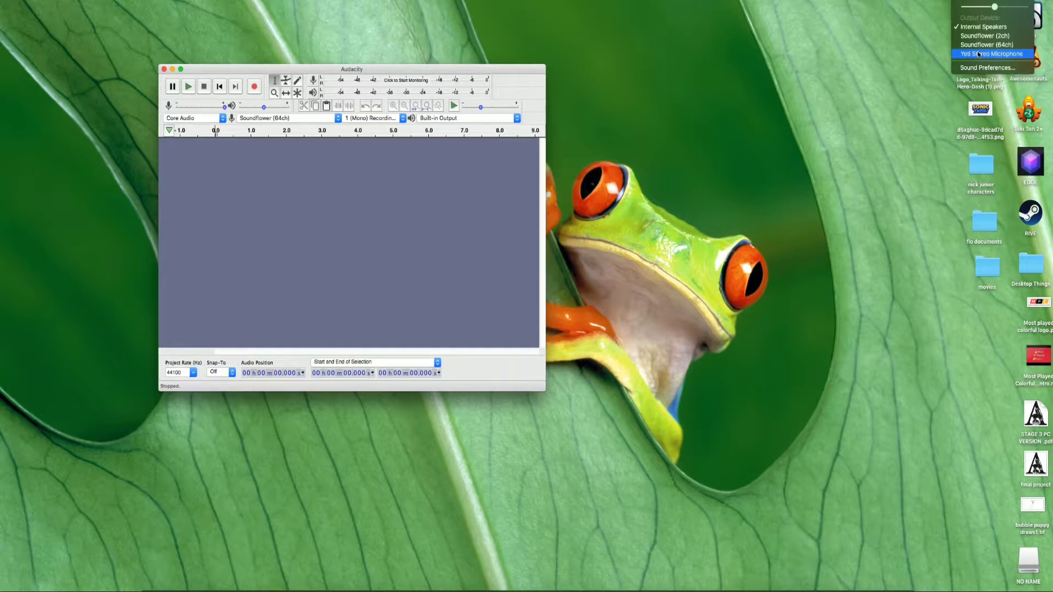
- Close the macOS menu-bar sound output device list
left_click(986, 53)
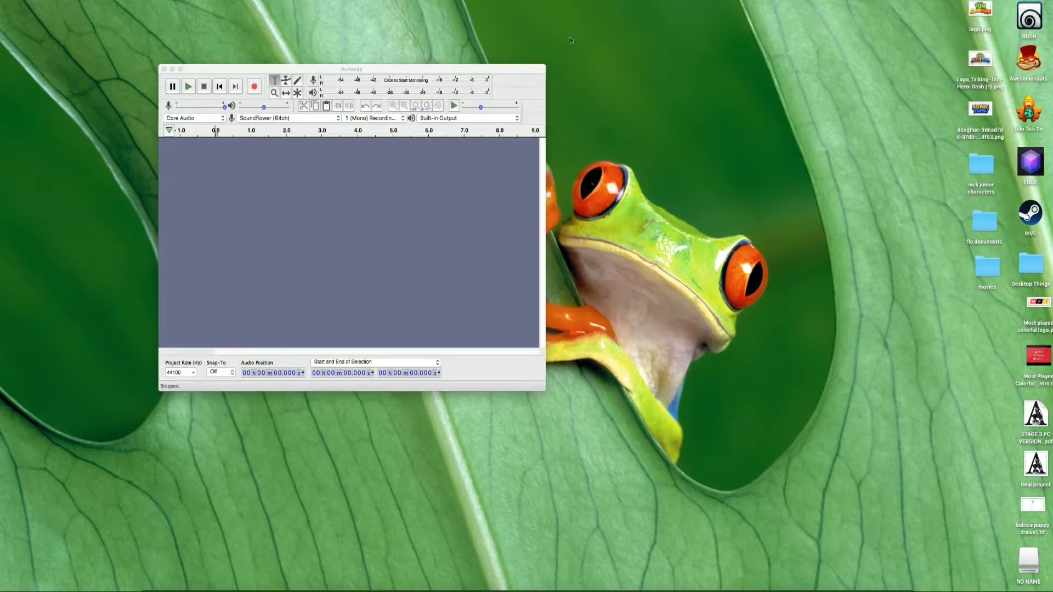
mouse_move(562, 577)
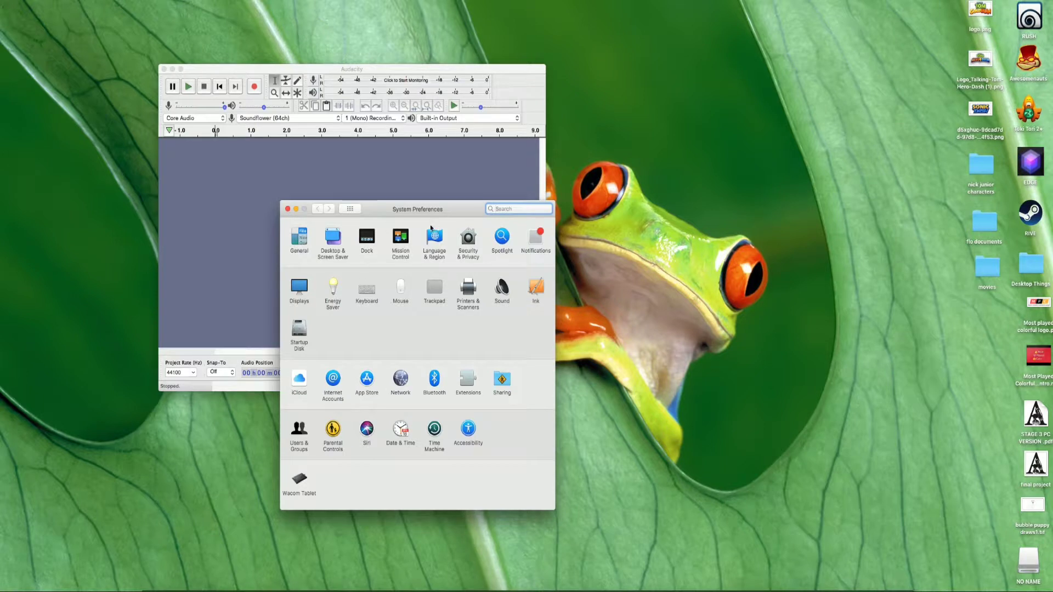
- Open Sound settings in System Preferences and close Audacity's recording device list
left_click_drag(418, 209, 539, 102)
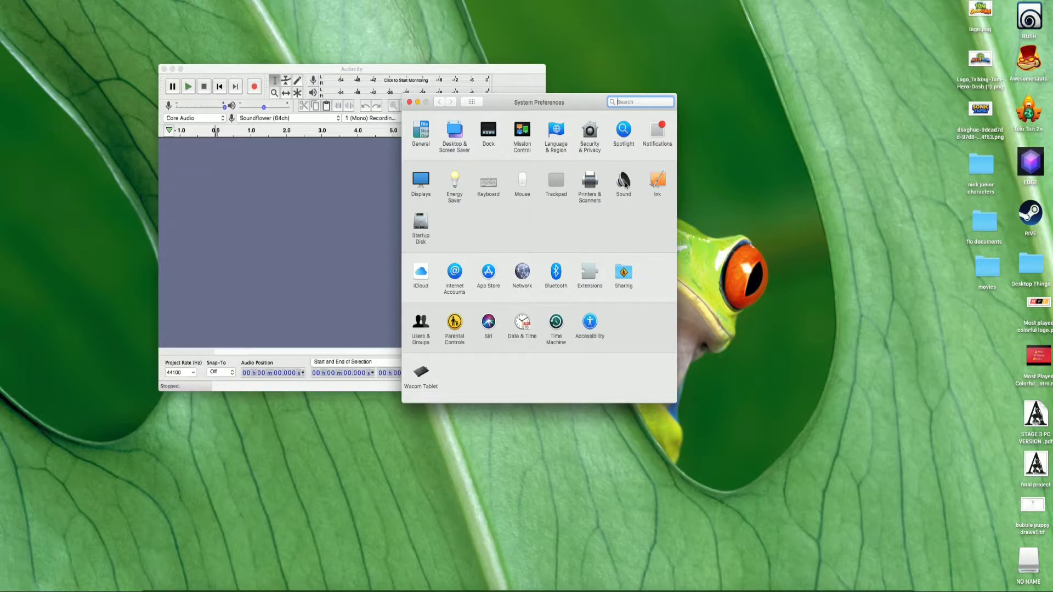
left_click(624, 181)
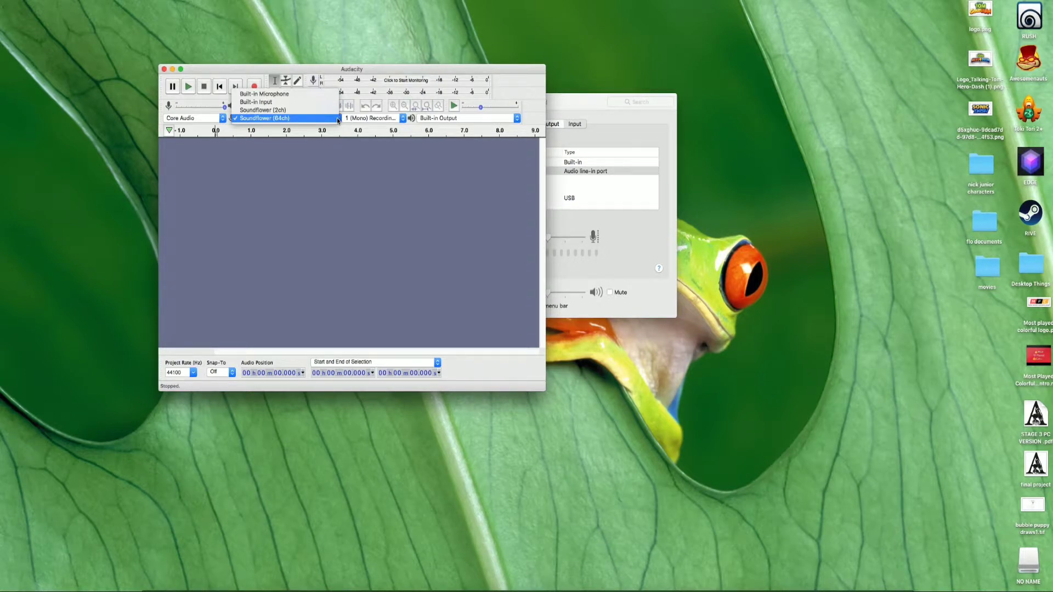
left_click(283, 118)
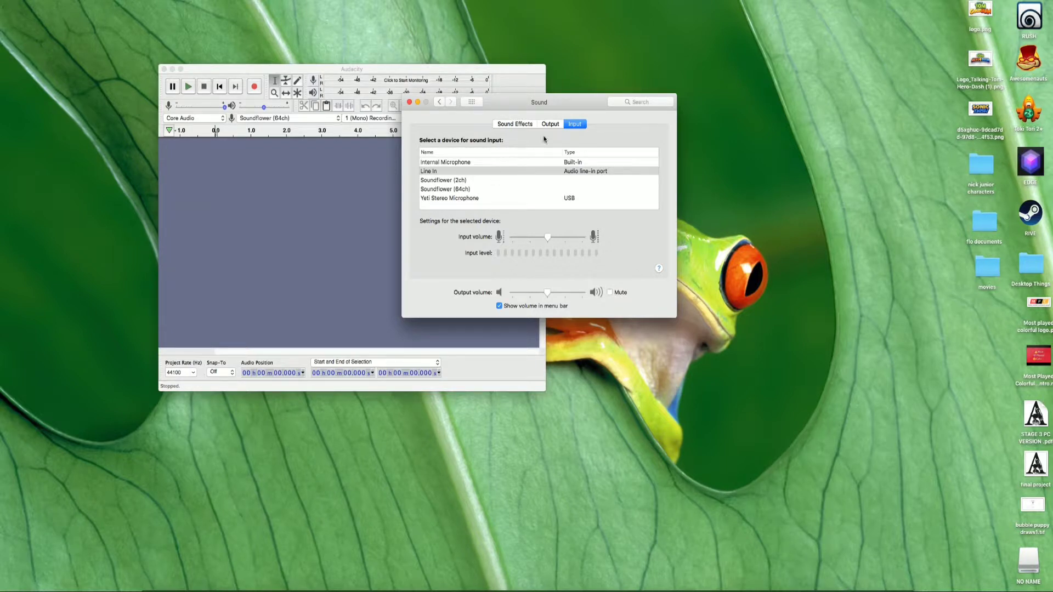
- Set Yeti Stereo Microphone as the sound input, checking the Output tab along the way
left_click(550, 124)
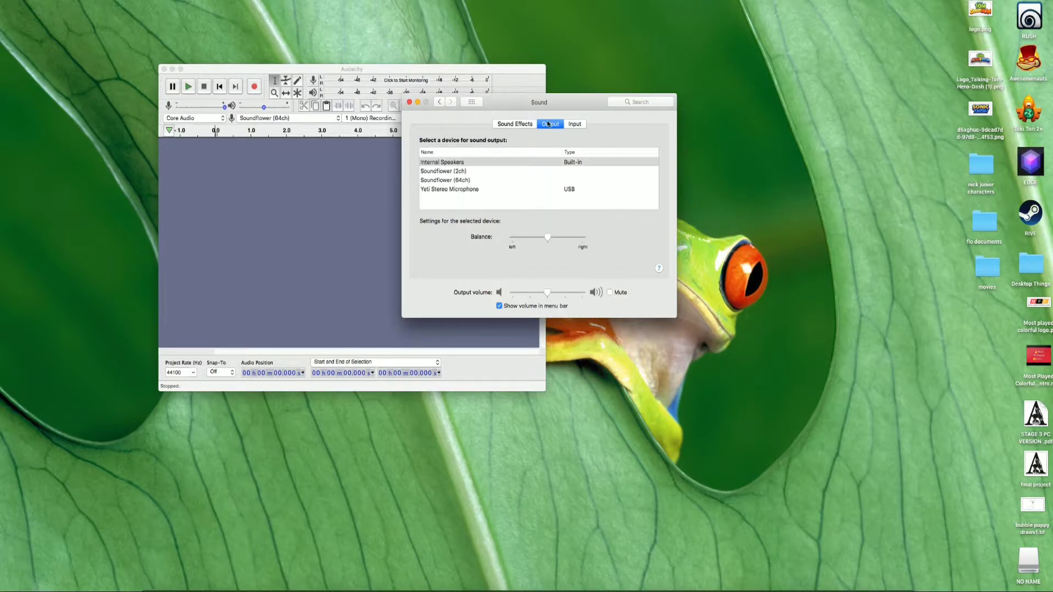
left_click(575, 124)
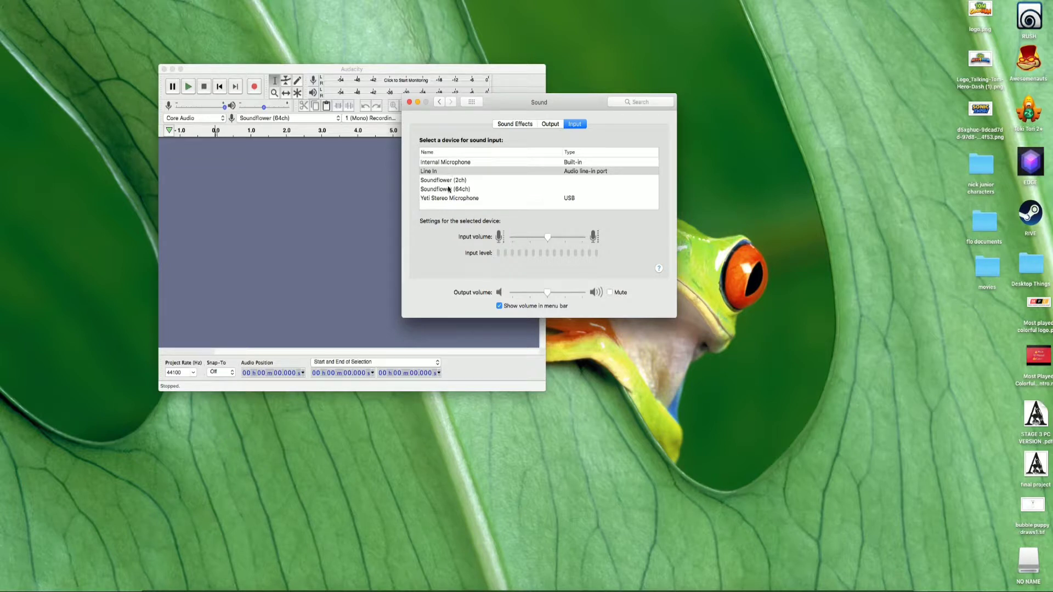
left_click(450, 198)
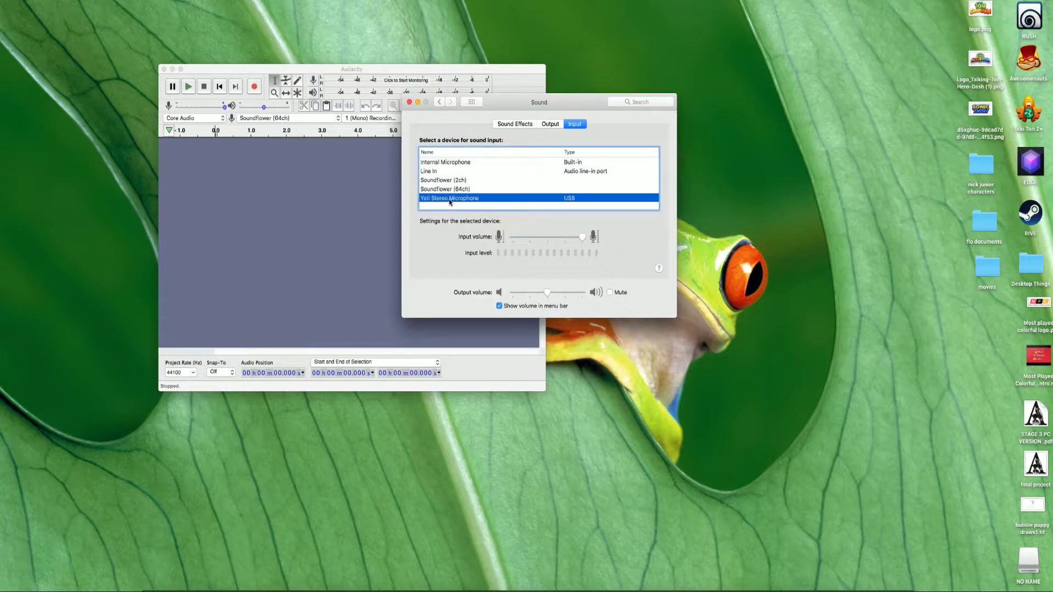
mouse_move(500, 153)
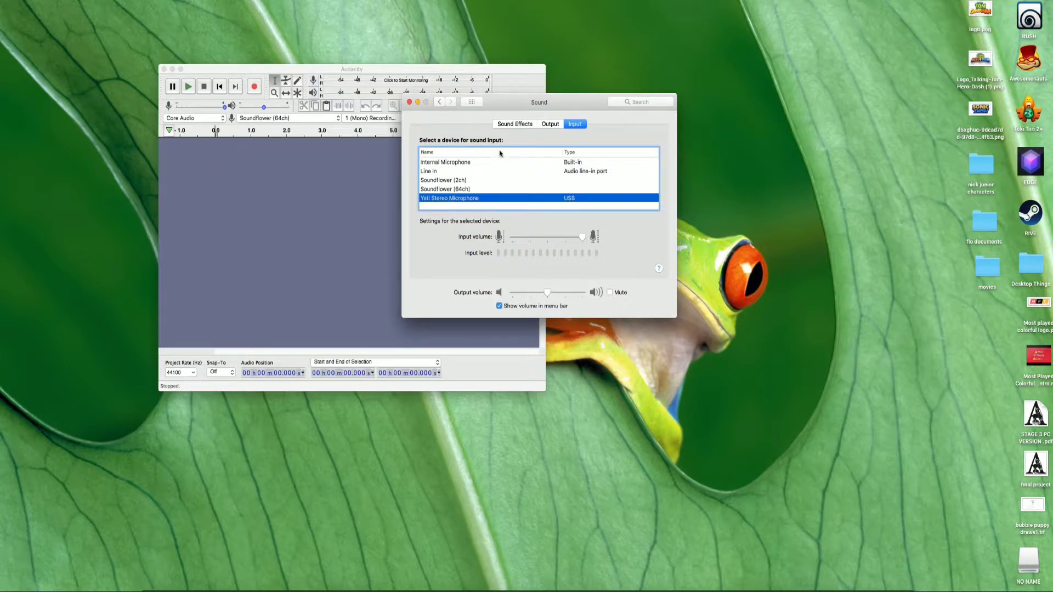
left_click(551, 124)
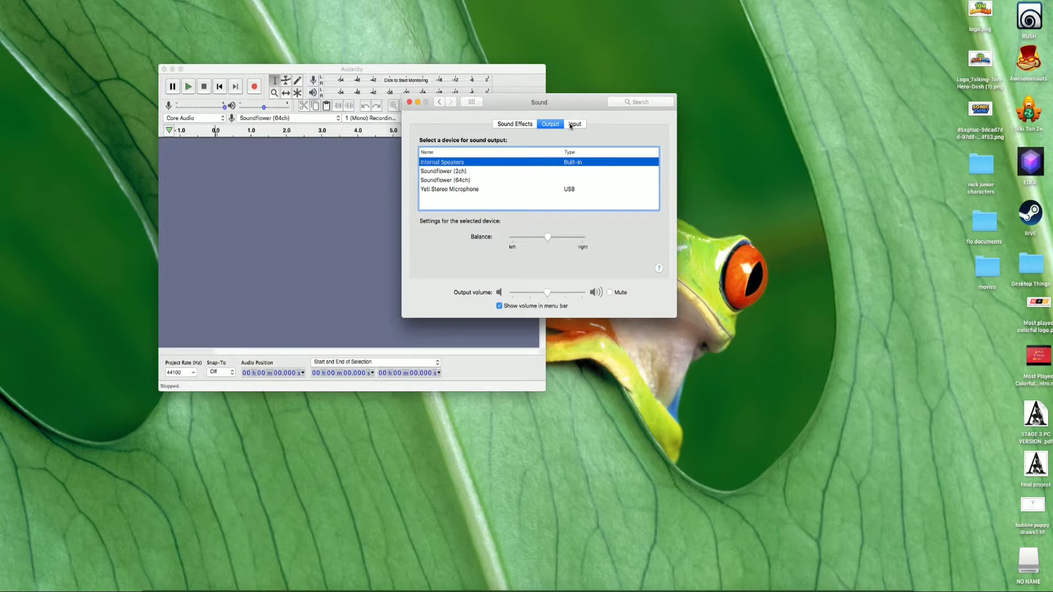
left_click(575, 124)
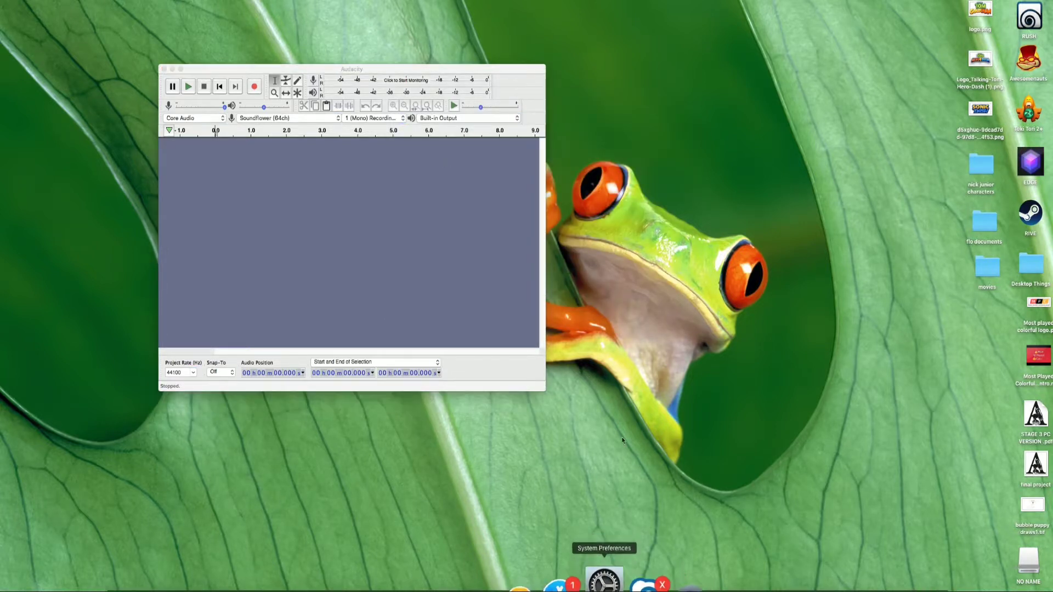
- Reopen System Preferences' Sound settings to recheck the Yeti input, then close the window
left_click(605, 584)
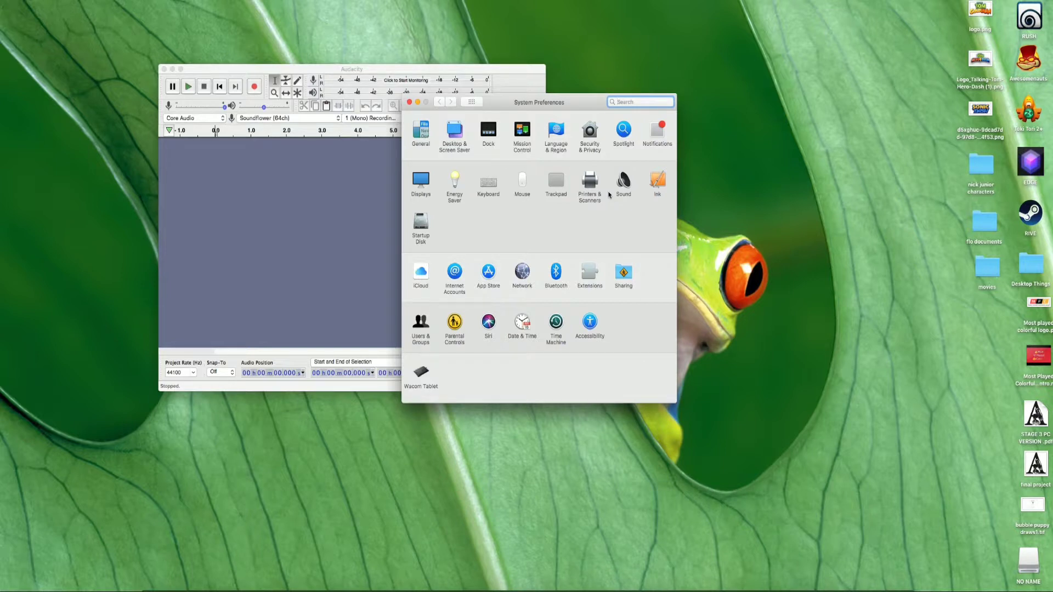
left_click(623, 181)
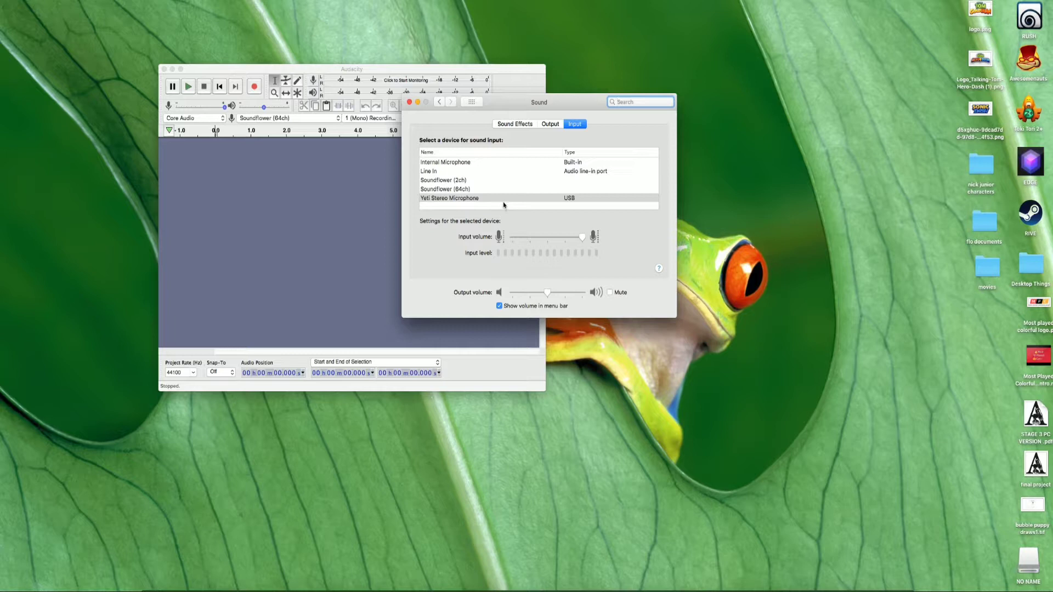
left_click(410, 102)
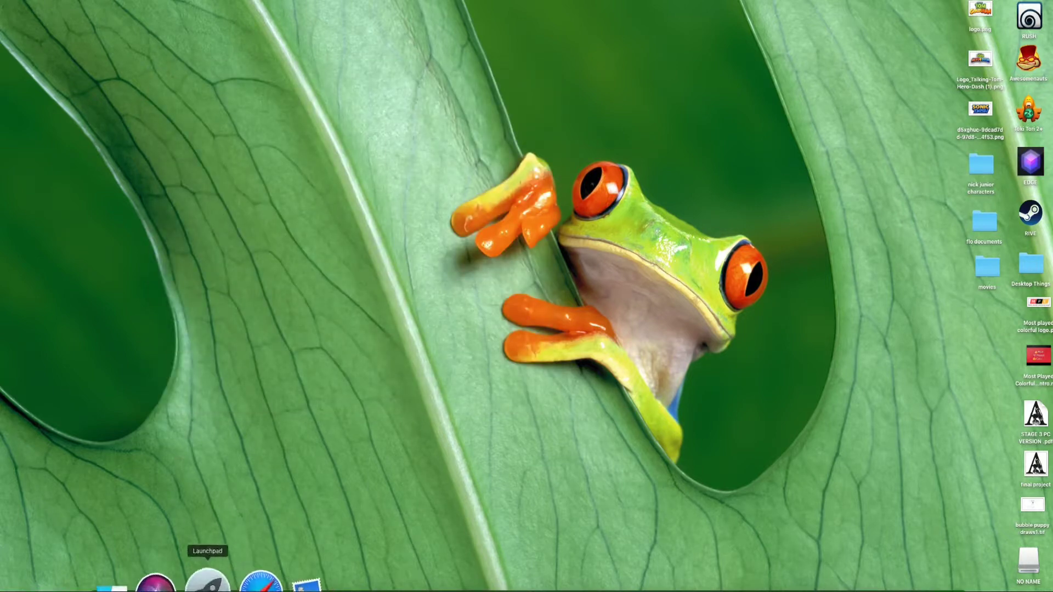
- Bring Audacity back and recheck the input device list, keeping mono recording channels
left_click(206, 590)
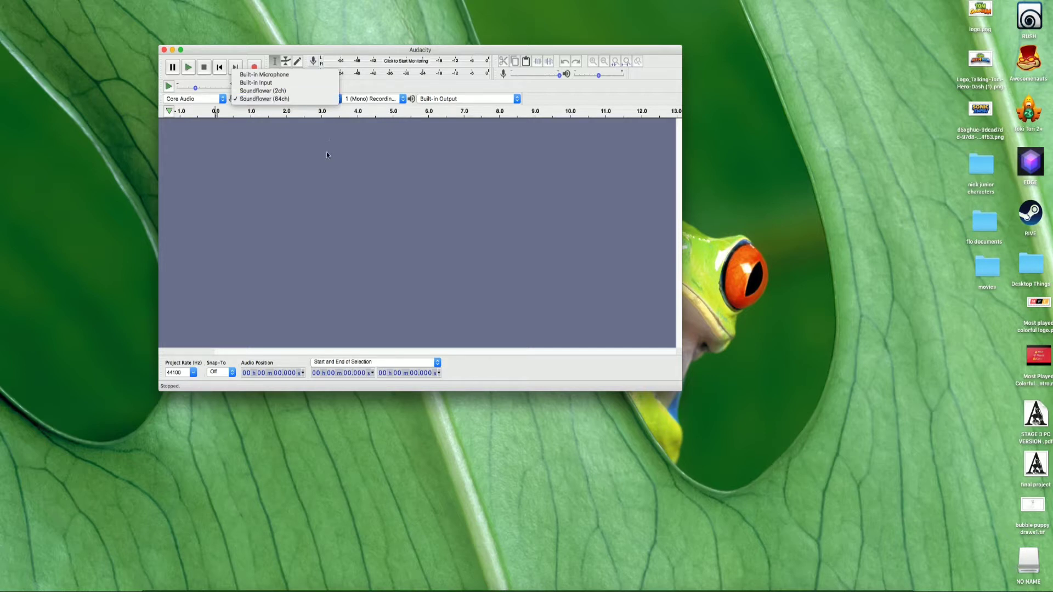
left_click(273, 98)
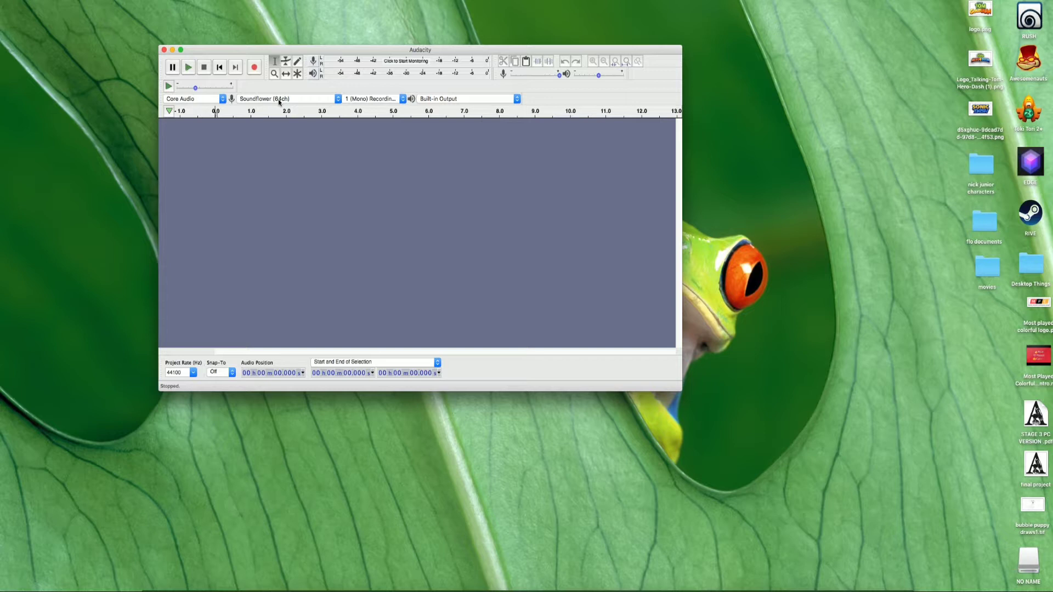
mouse_move(222, 101)
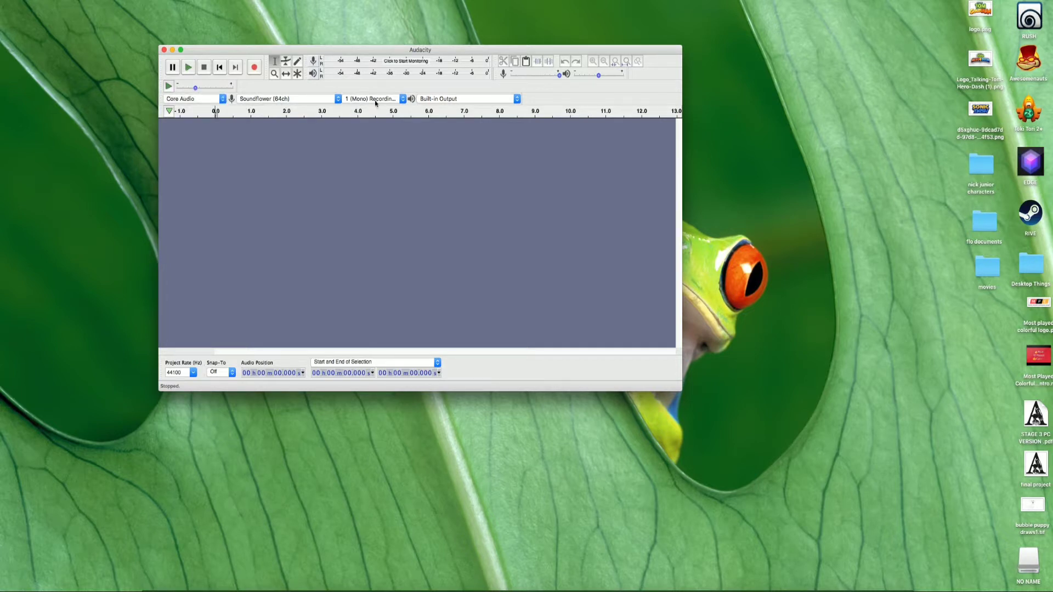
left_click(375, 99)
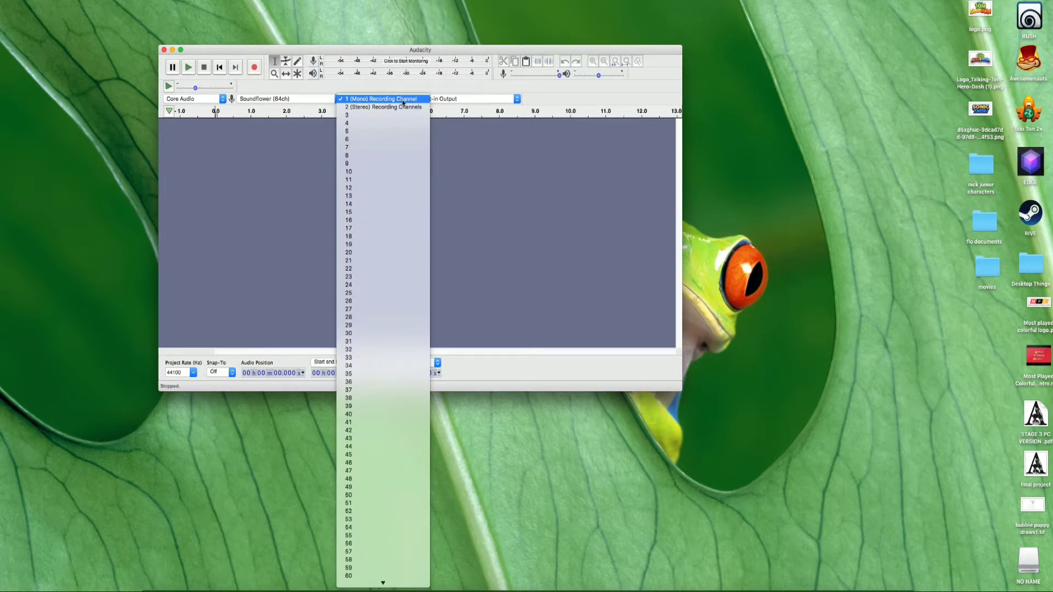
left_click(379, 99)
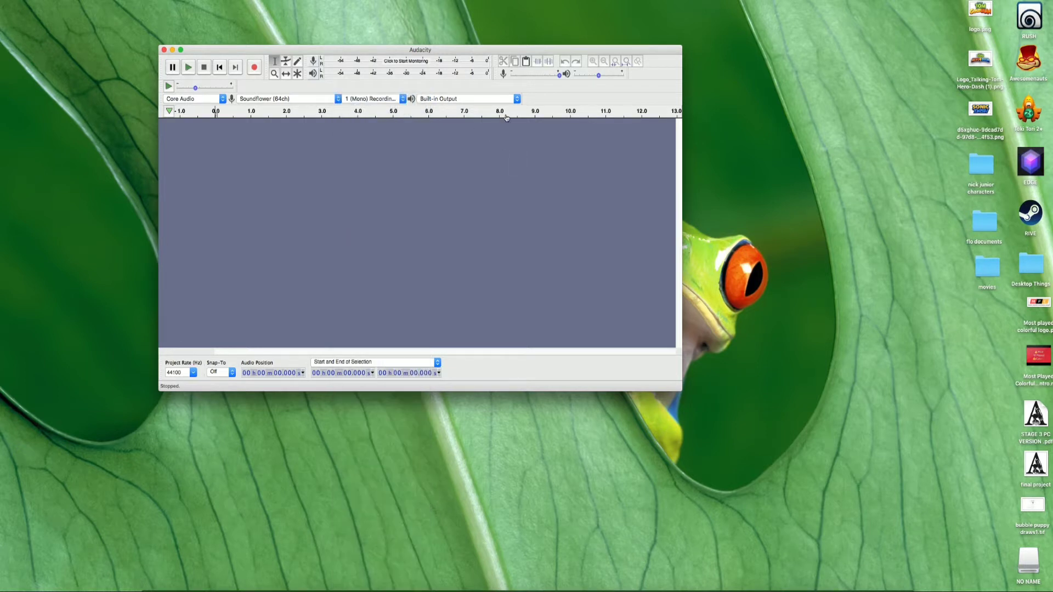
- Keep built-in output as playback device, recheck the input list, and quit Audacity
left_click(467, 98)
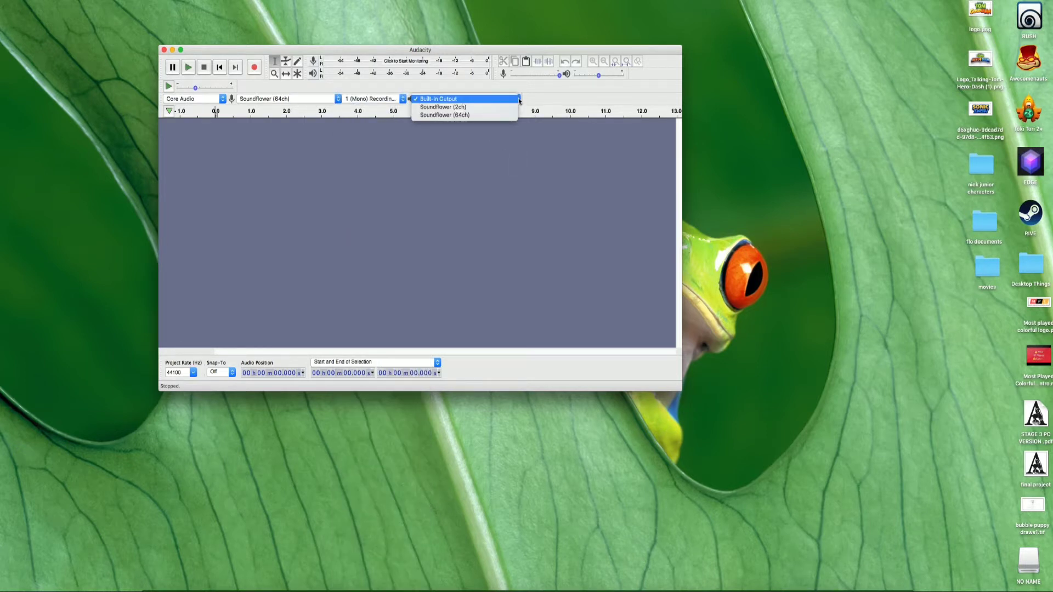
left_click(437, 99)
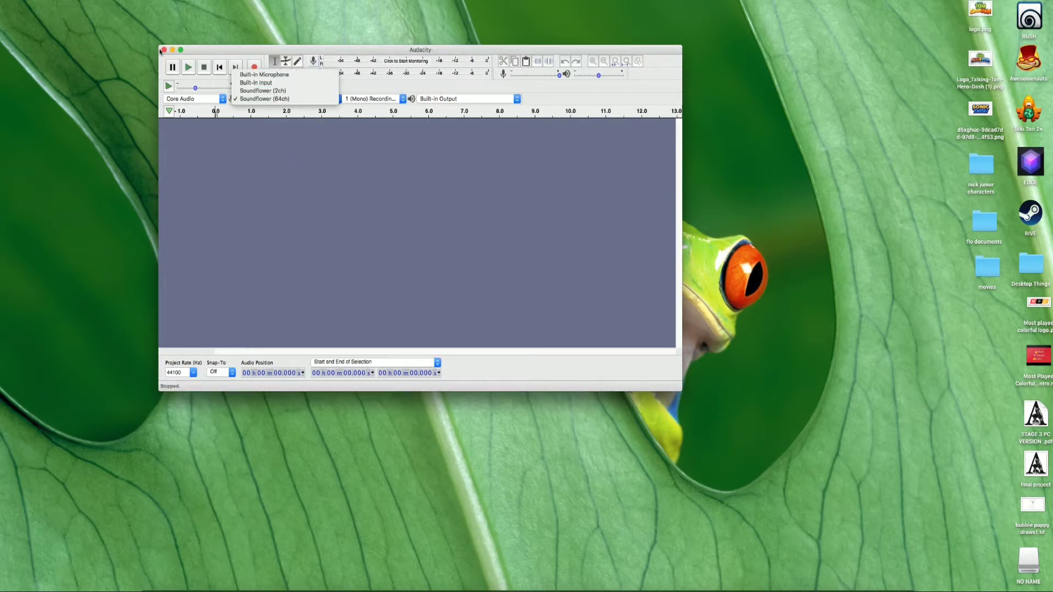
left_click(272, 99)
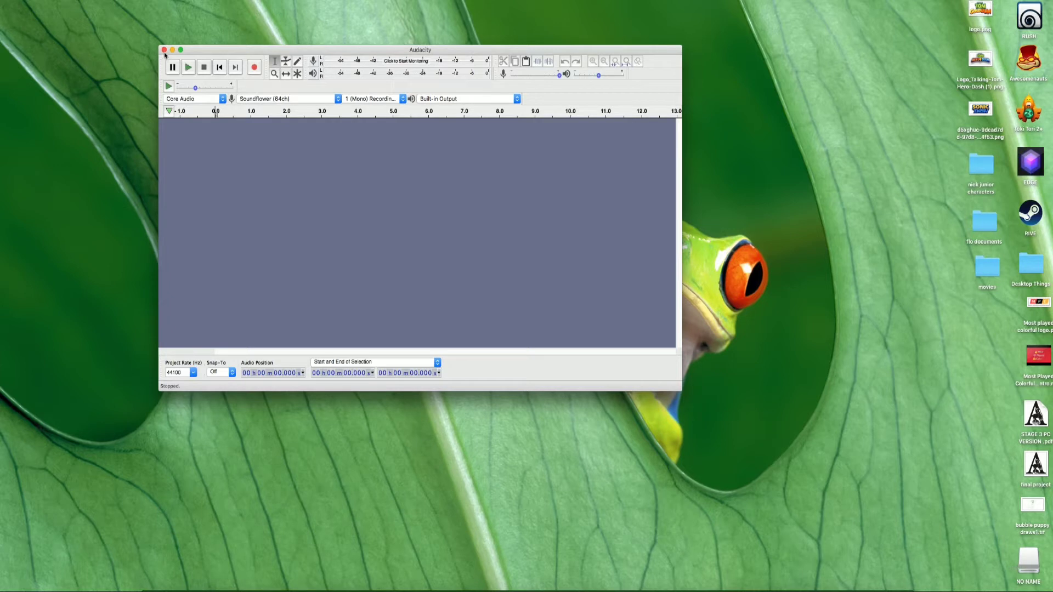
left_click(166, 51)
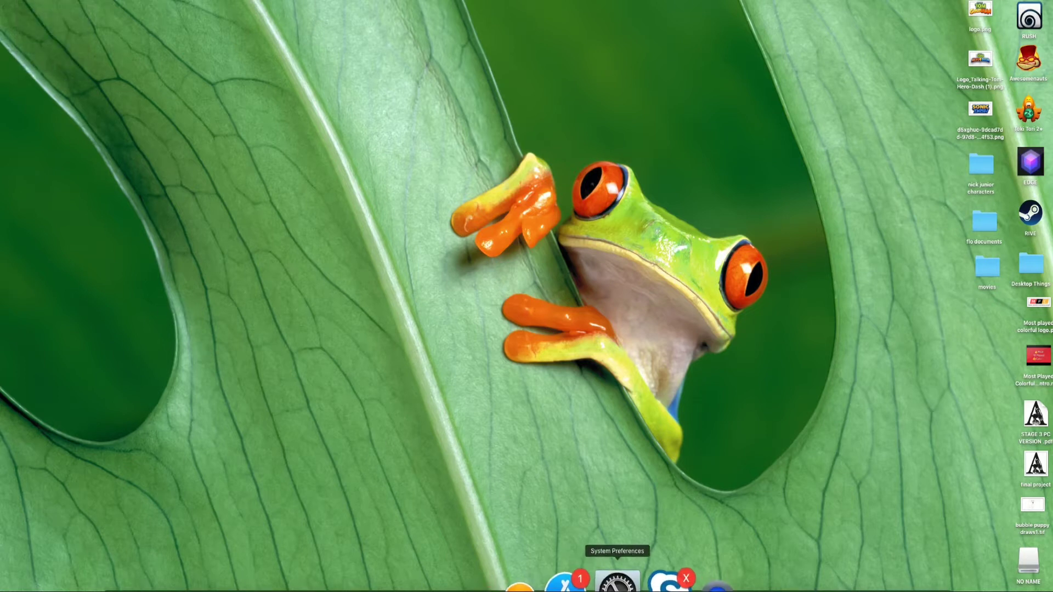
mouse_move(228, 588)
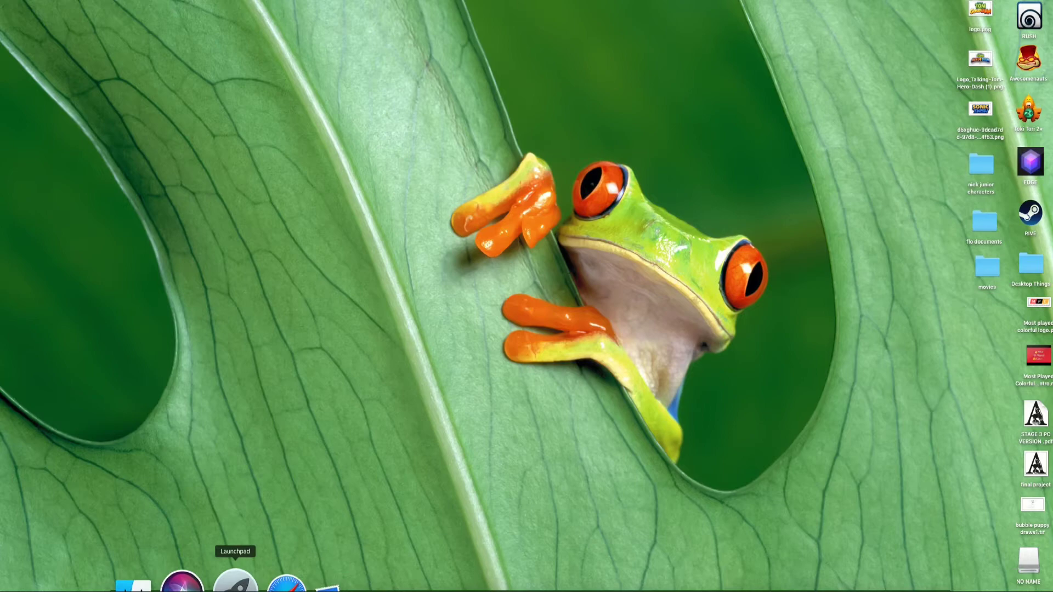
- Relaunch Audacity from Launchpad, dismiss the welcome dialog, and move the window toward centre
left_click(234, 580)
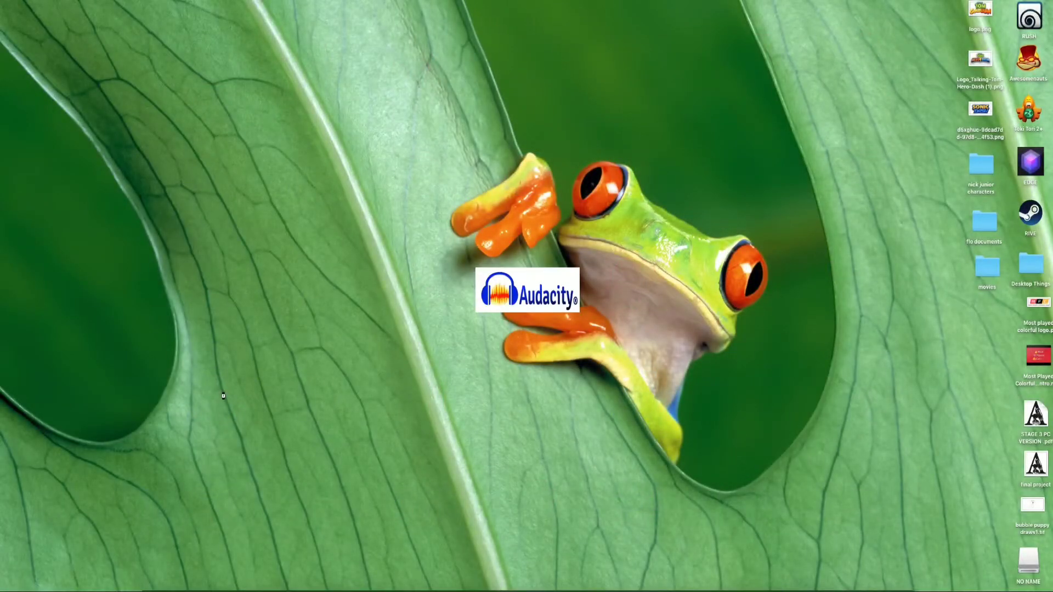
double_click(527, 300)
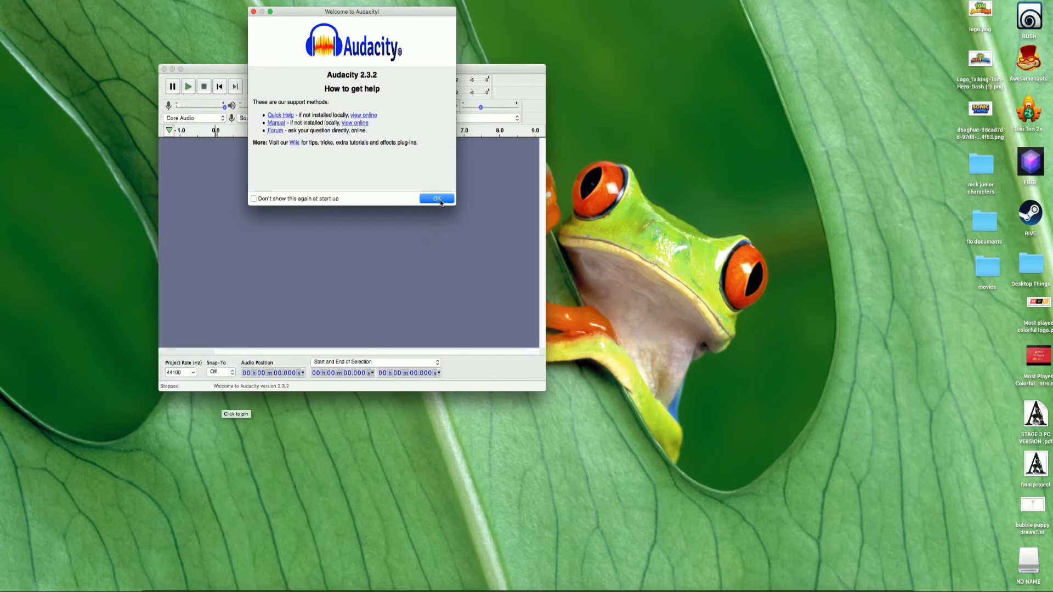
left_click(436, 199)
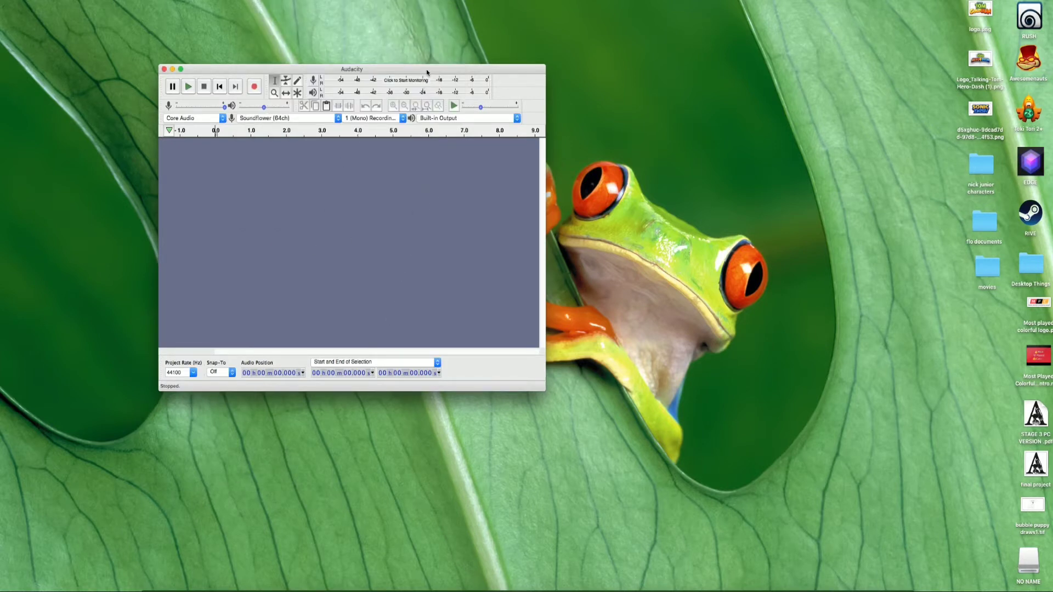
left_click_drag(351, 69, 468, 80)
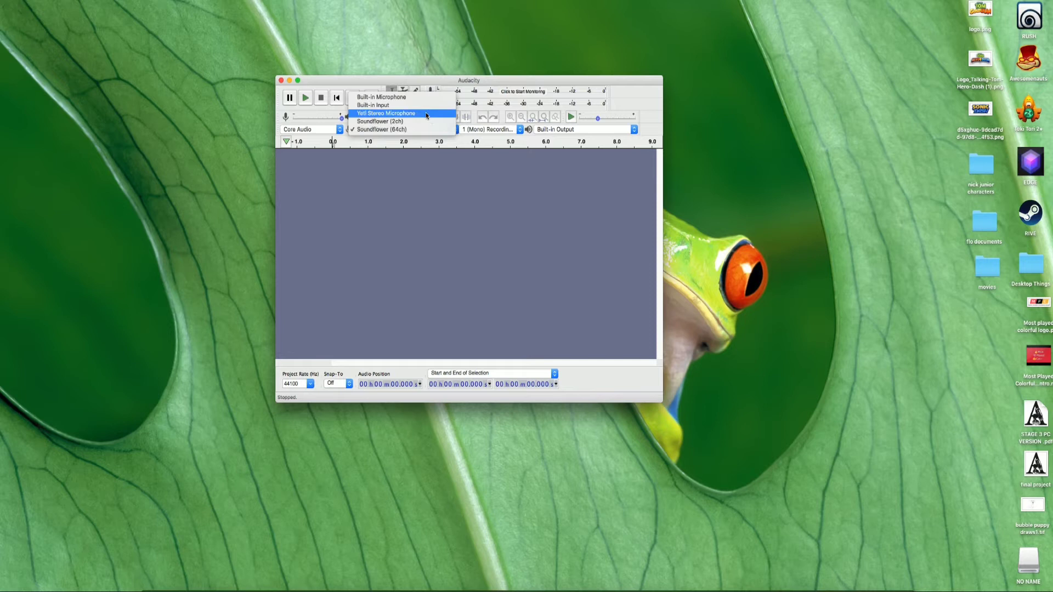
- Select Yeti Stereo Microphone as input, record a short test take, and stop it
left_click(385, 113)
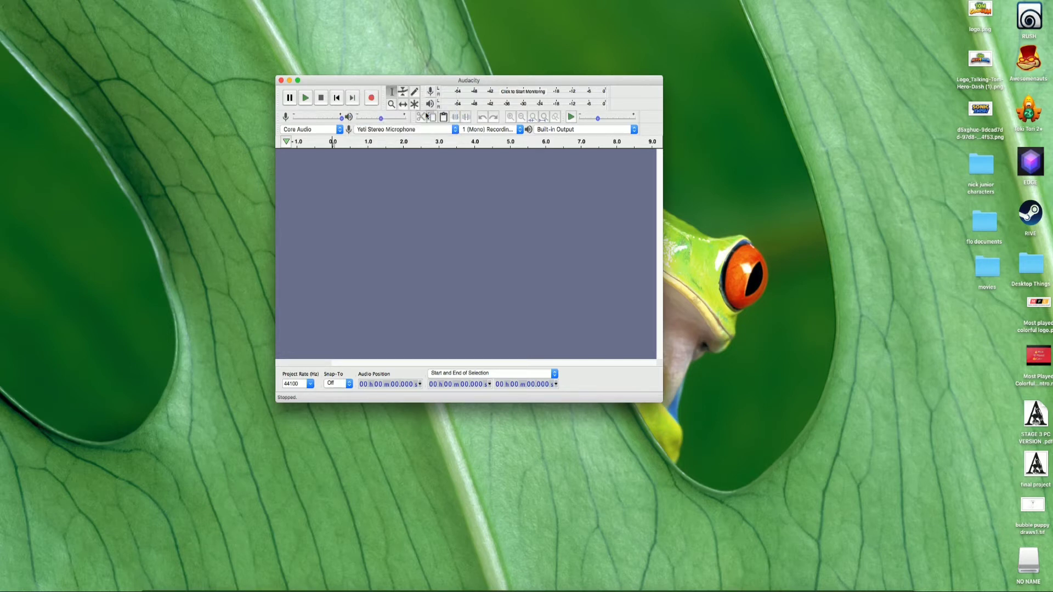
mouse_move(375, 105)
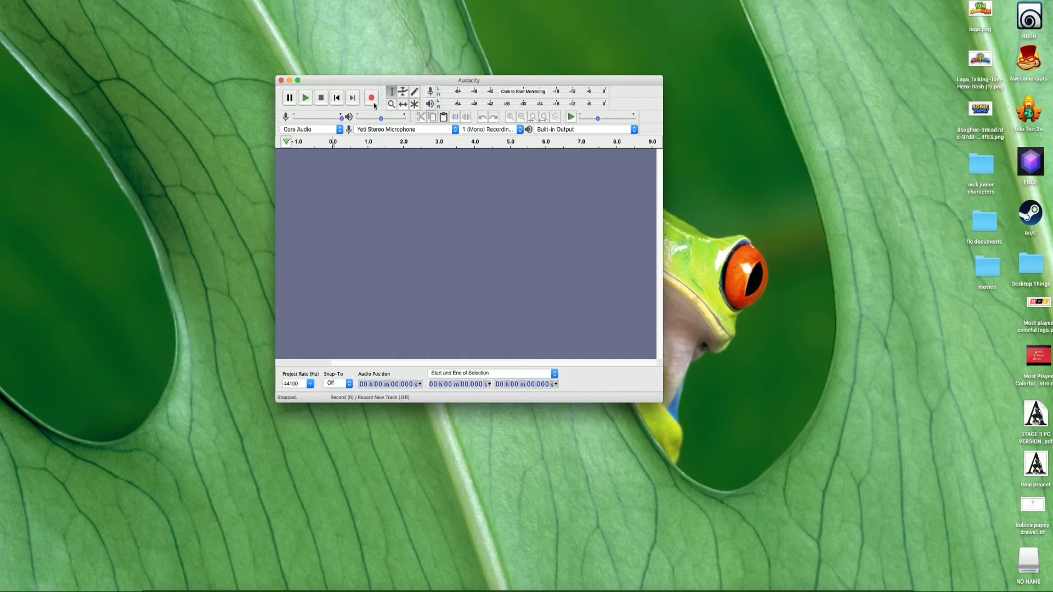
mouse_move(372, 97)
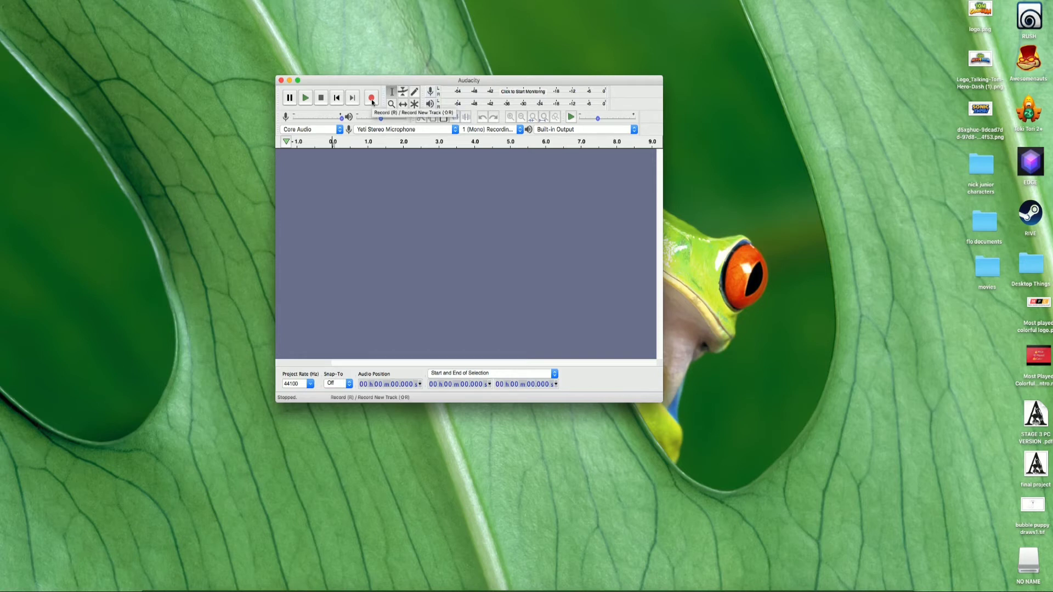
left_click(371, 98)
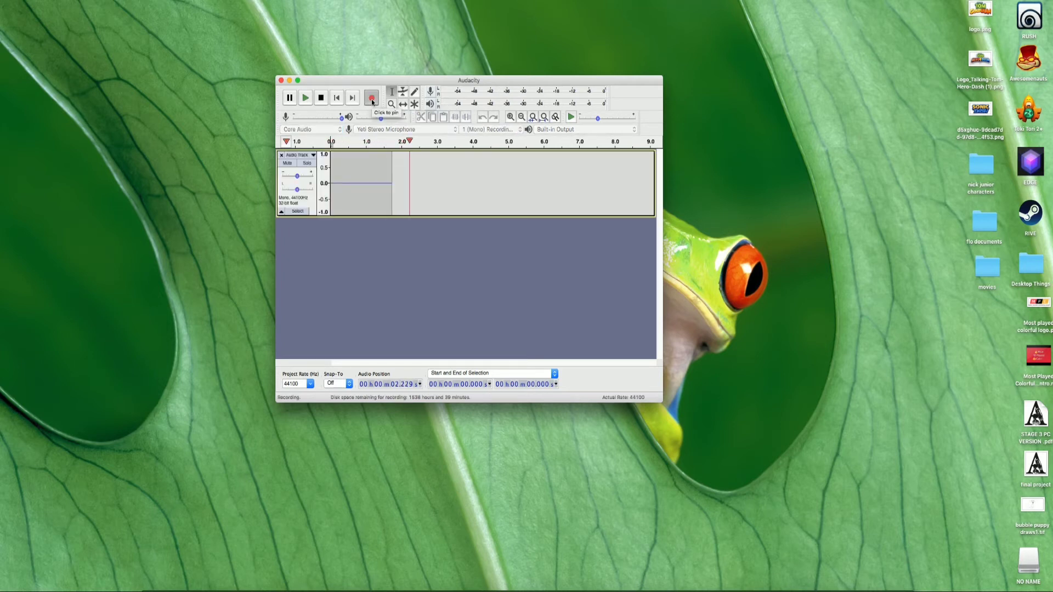
left_click(320, 97)
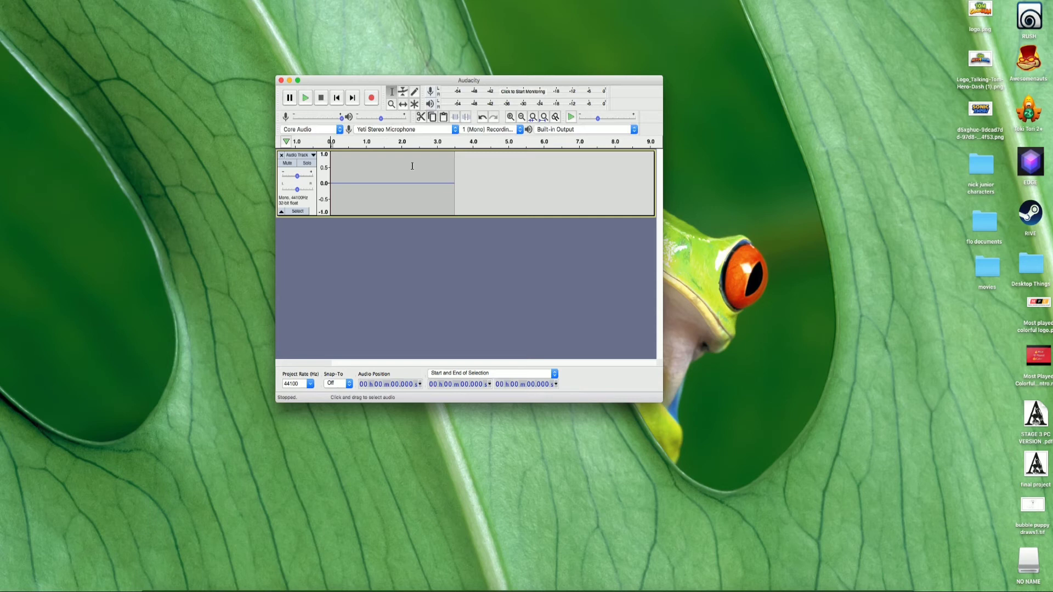
mouse_move(473, 195)
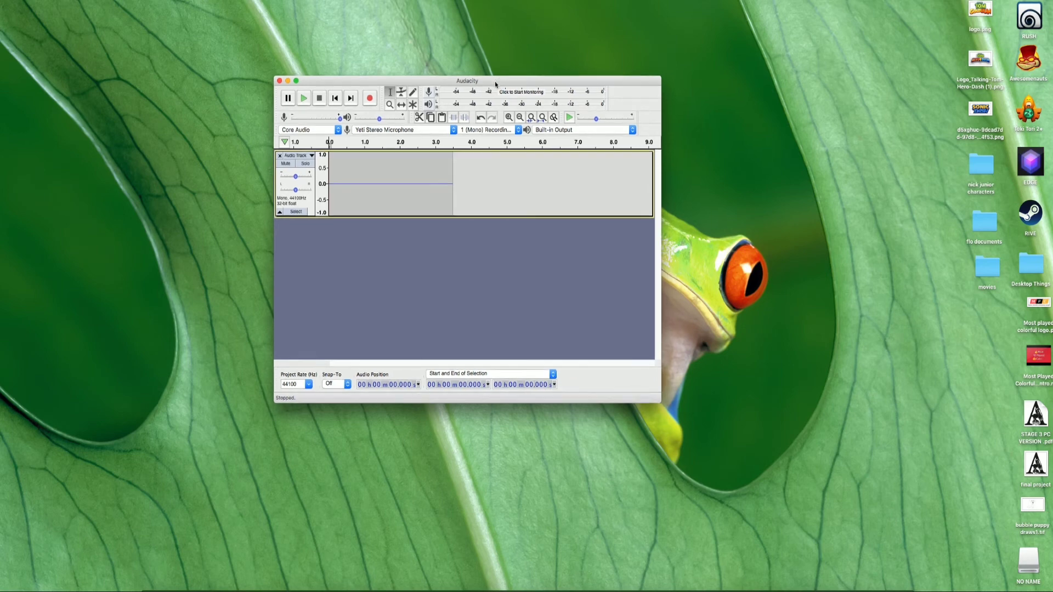
left_click_drag(466, 80, 361, 139)
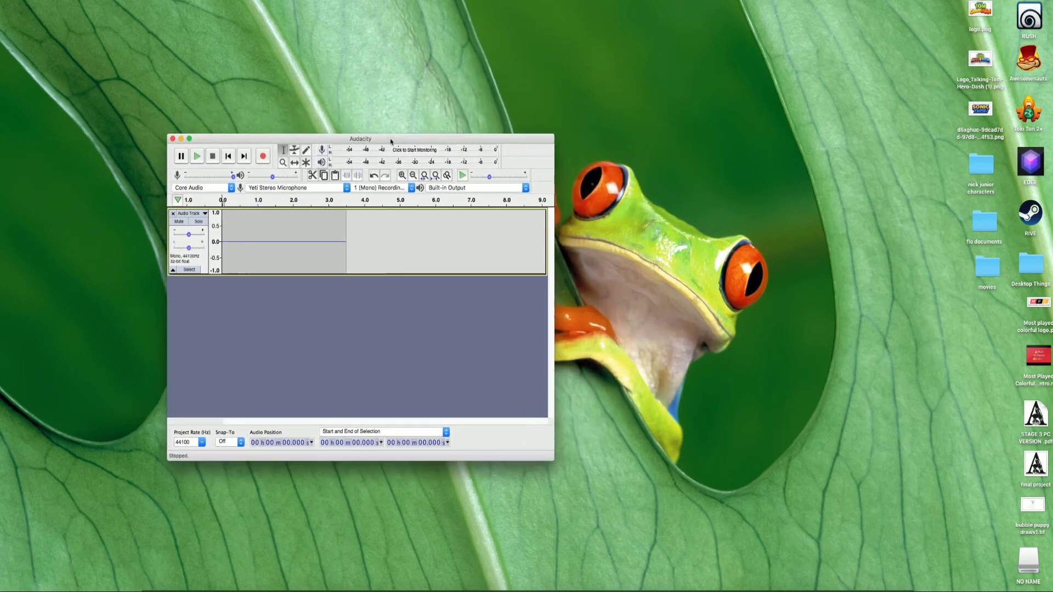